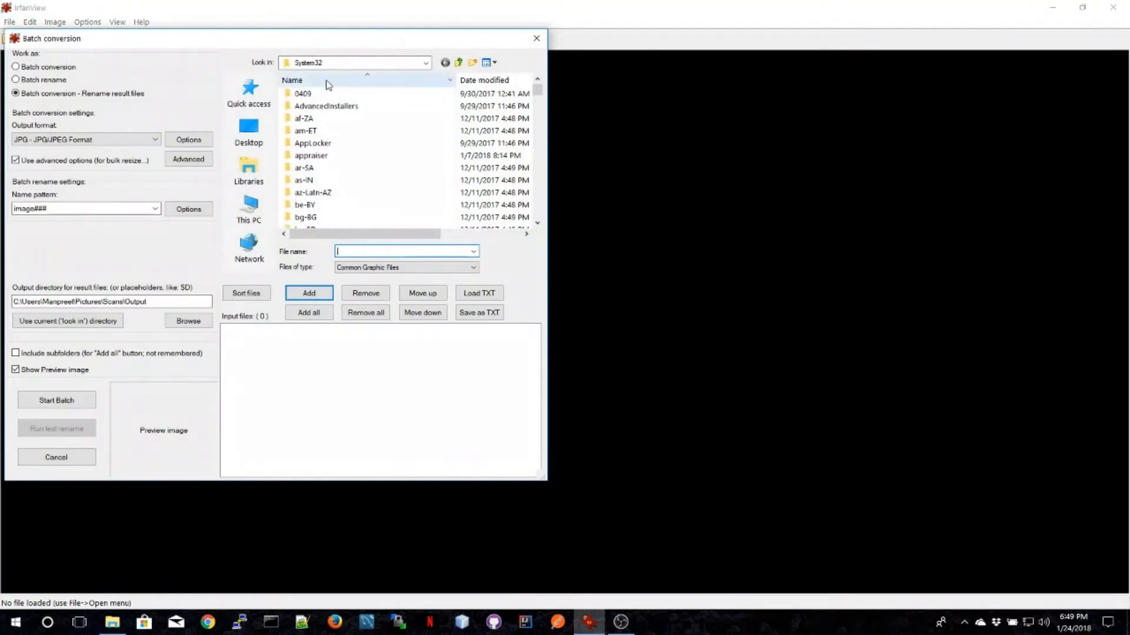
Browse the batch file picker via the home folder to Pictures, with large thumbnail view.
left_click(425, 63)
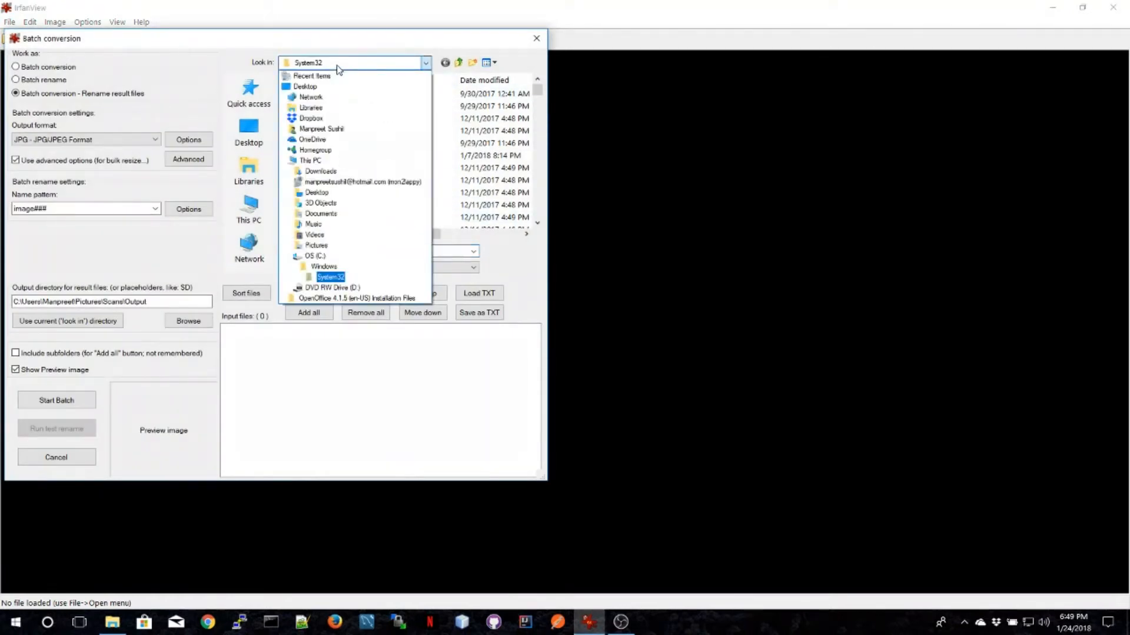
left_click(322, 128)
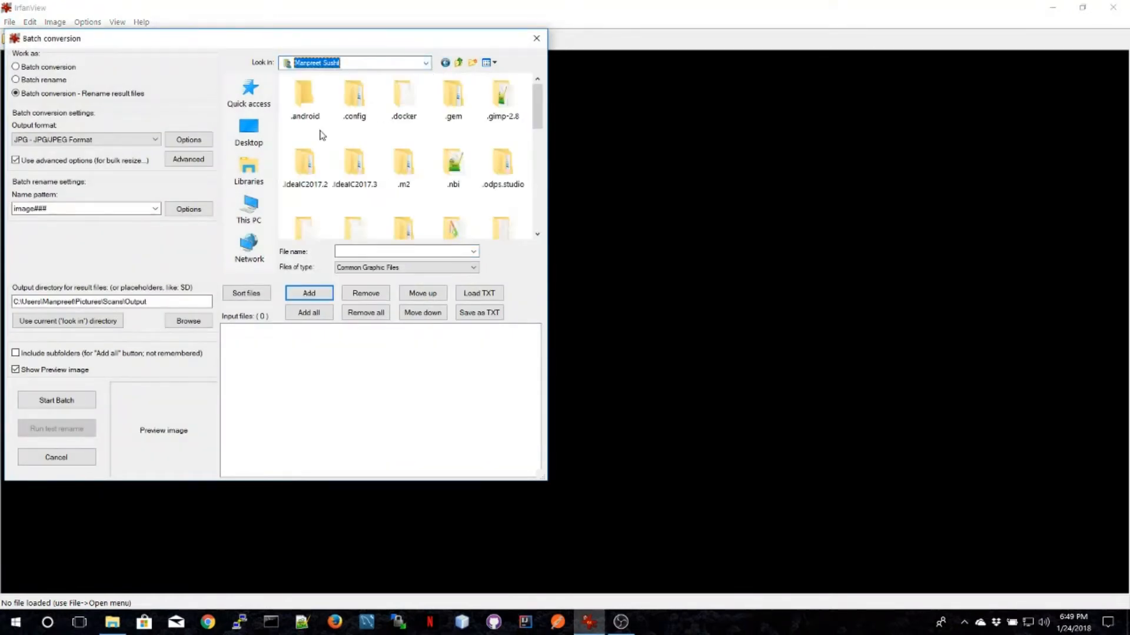
left_click(493, 61)
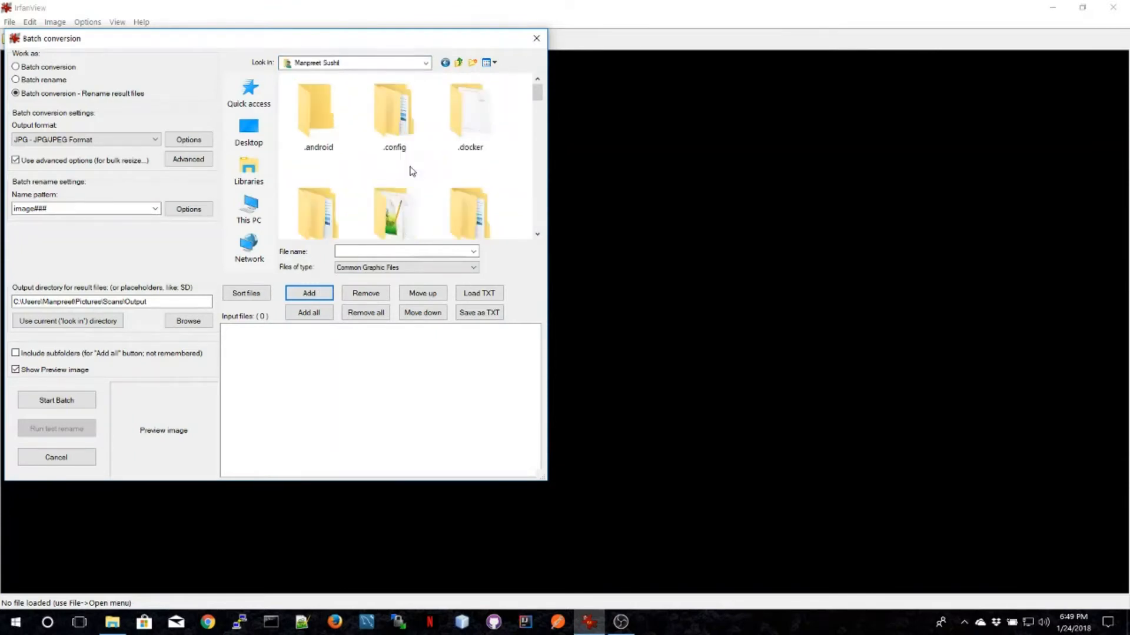
scroll("down", 3)
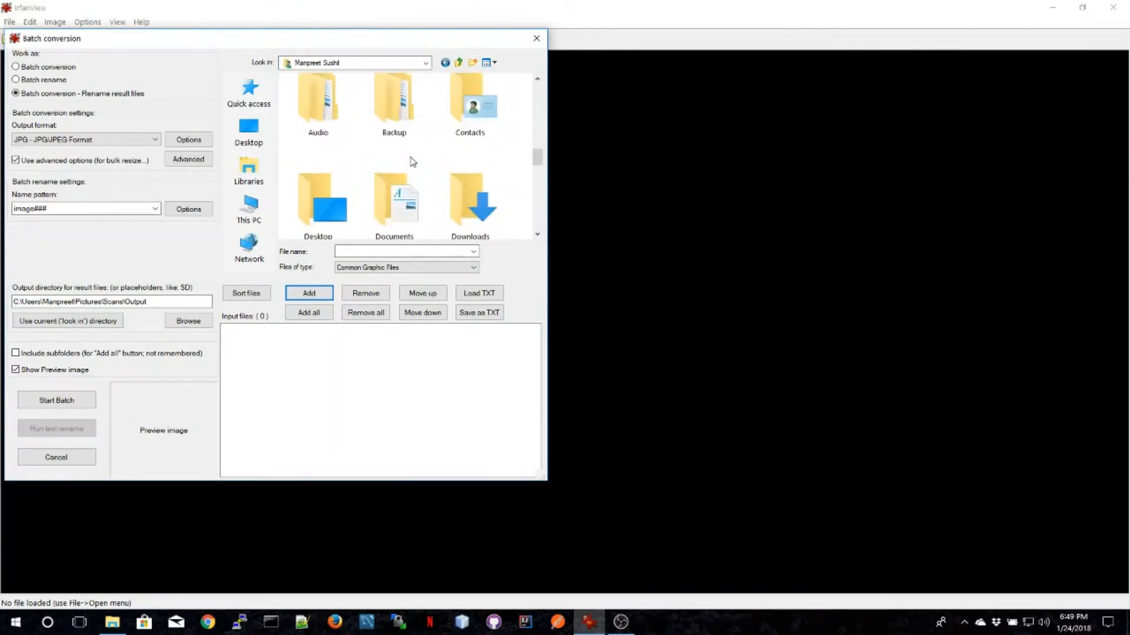
scroll("down", 3)
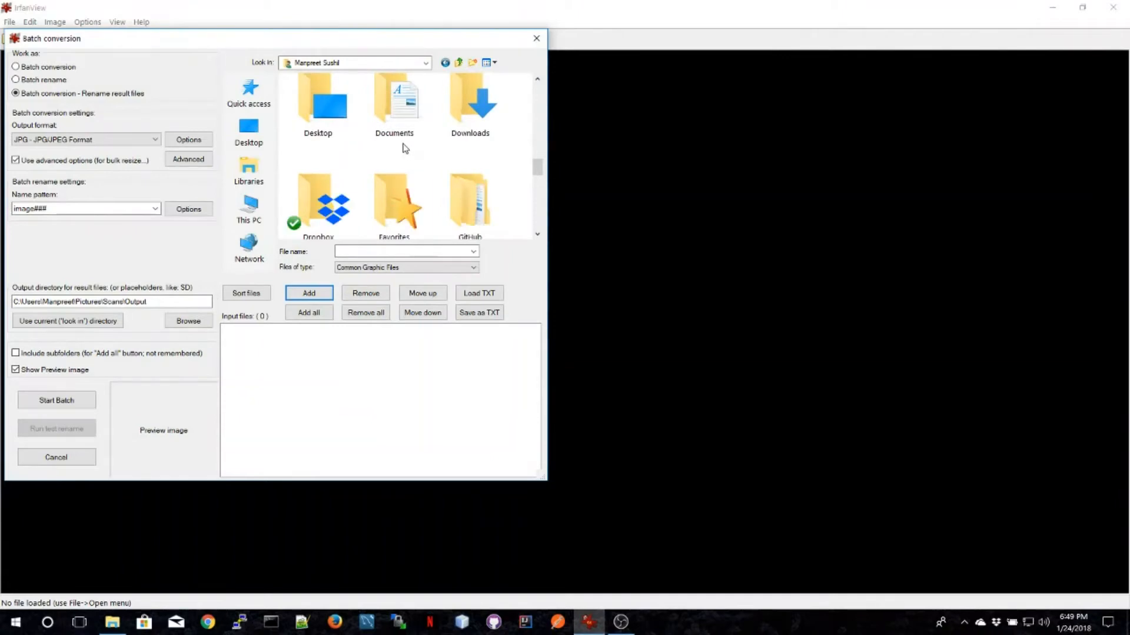
left_click(424, 63)
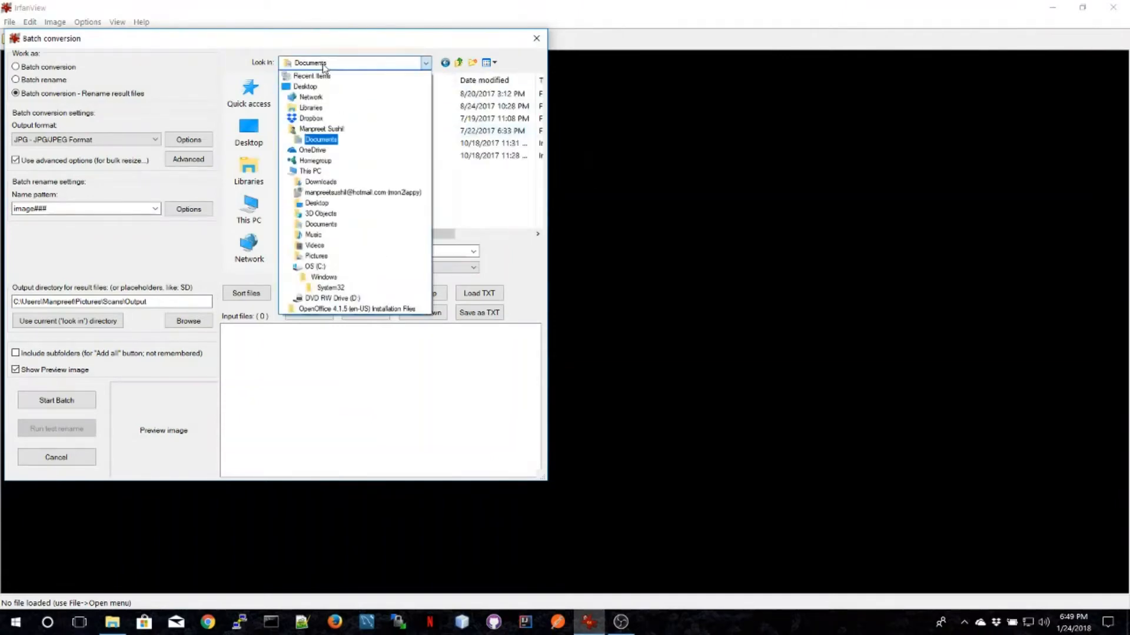
left_click(316, 256)
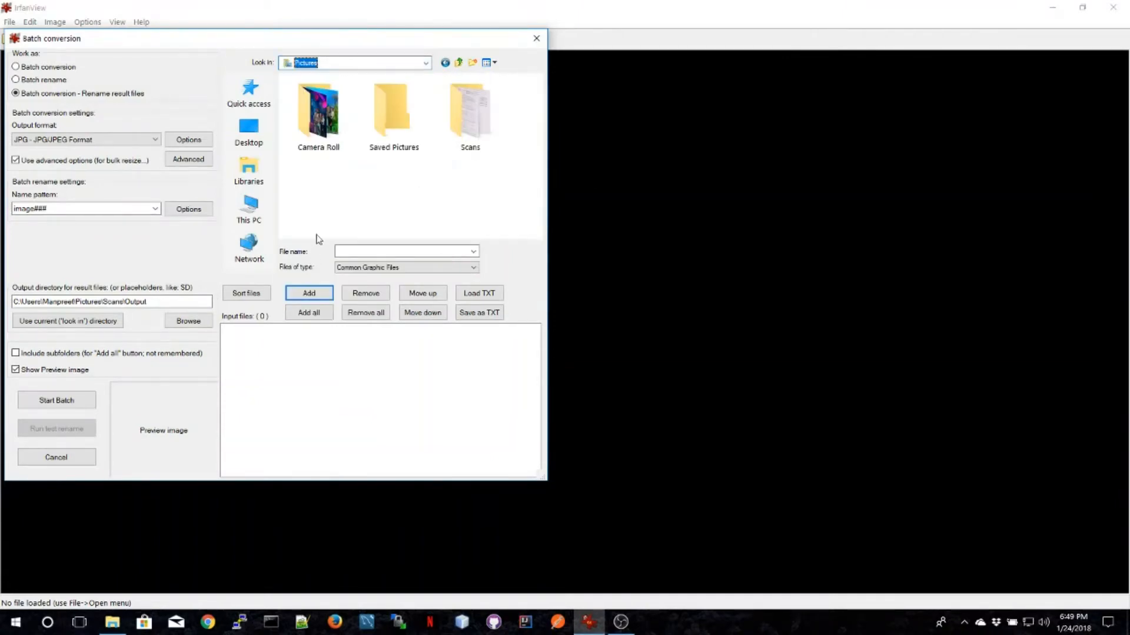
Open Scans, select all six Scan_20180124 PNG pages, and add them to Input files.
double_click(469, 111)
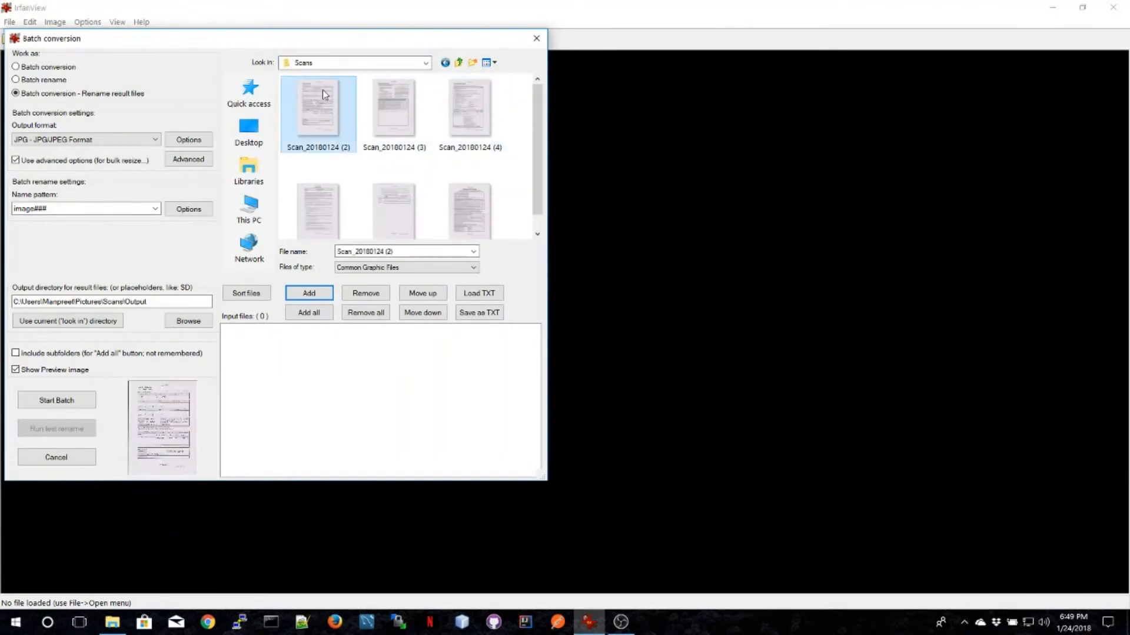
key("ctrl+a")
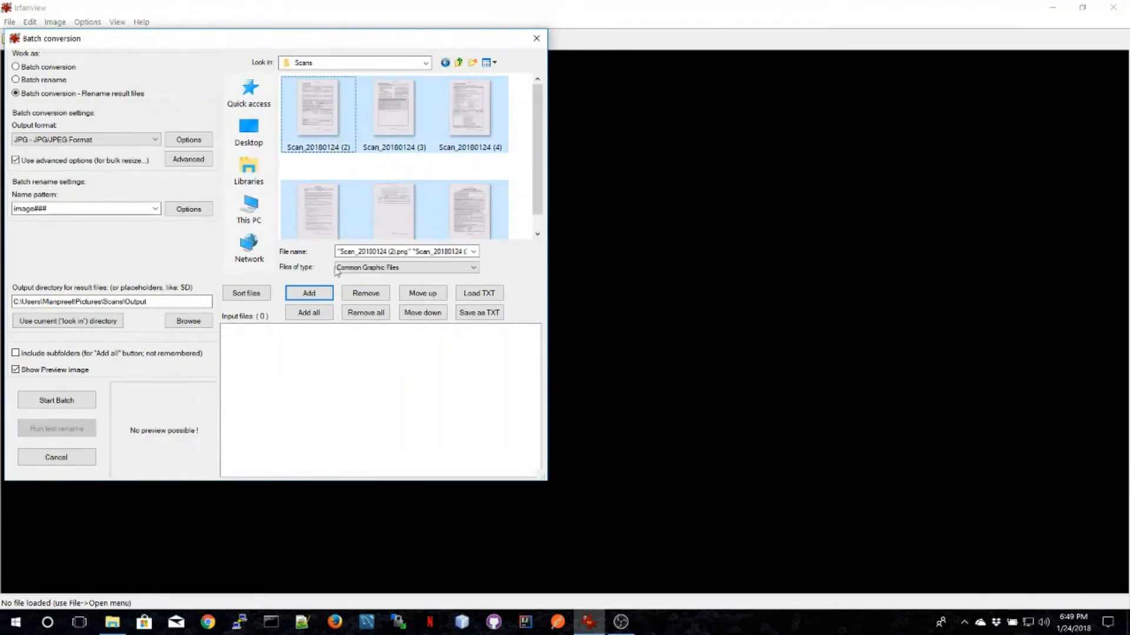
left_click(308, 312)
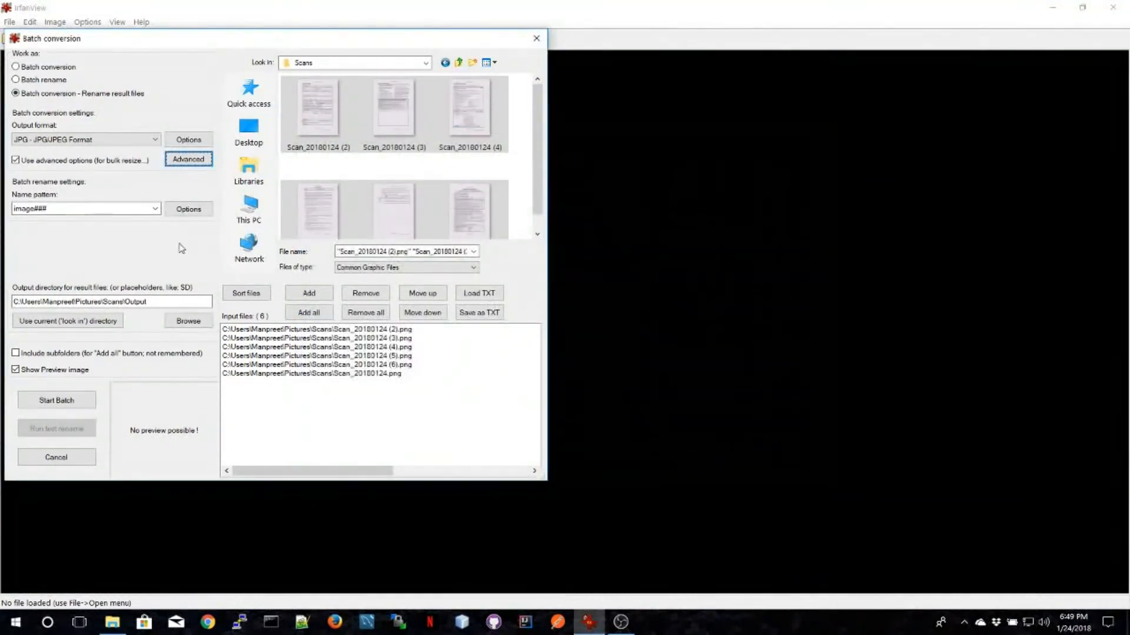
mouse_move(56, 400)
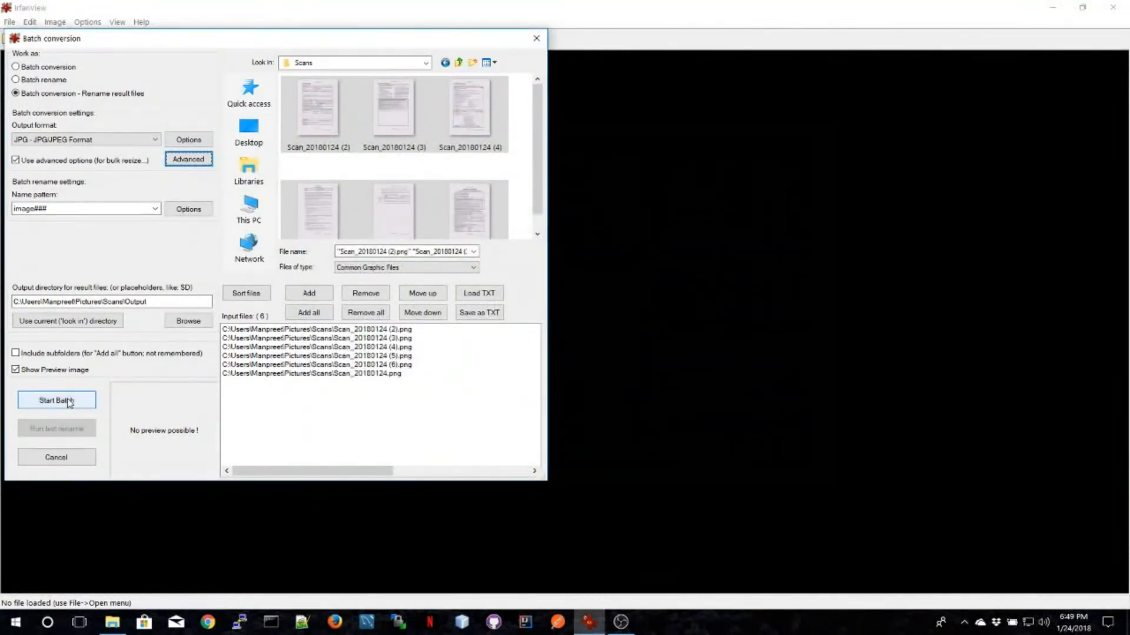
Run the batch conversion, reporting 6 files converted and 0 errors.
left_click(56, 400)
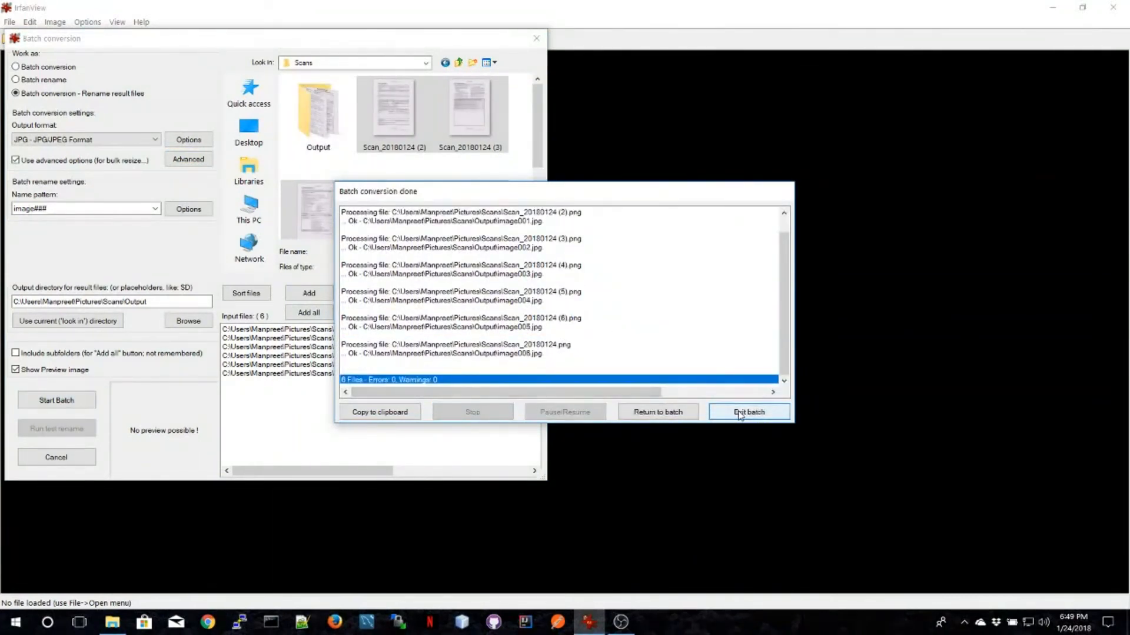
Exit the batch dialog and open Scans\Output to view image001–image006.
left_click(748, 411)
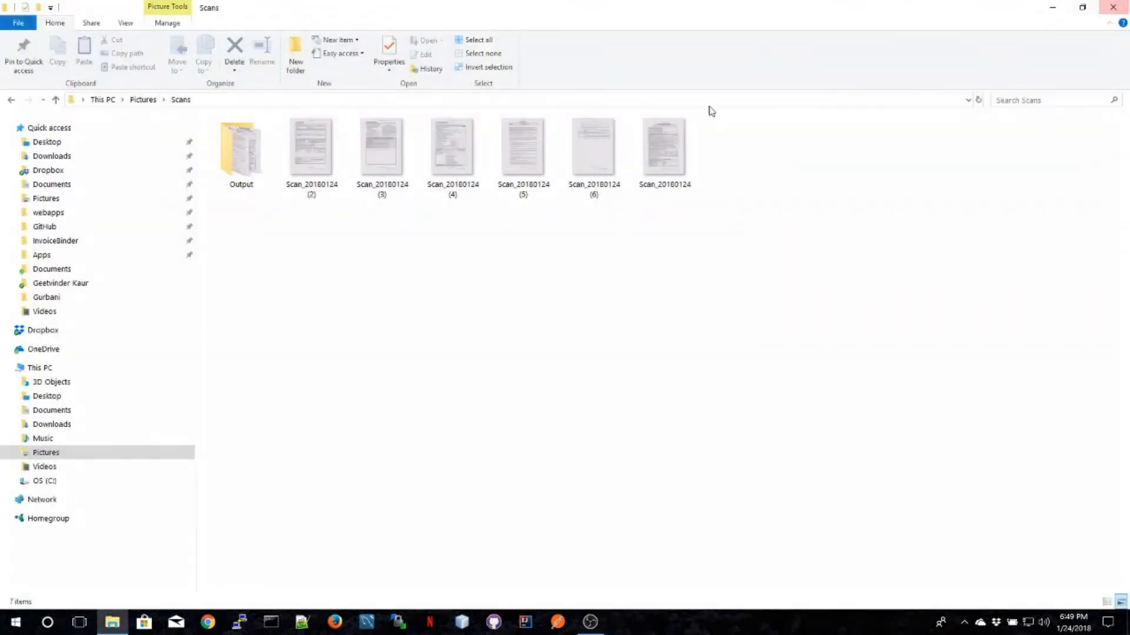
double_click(240, 145)
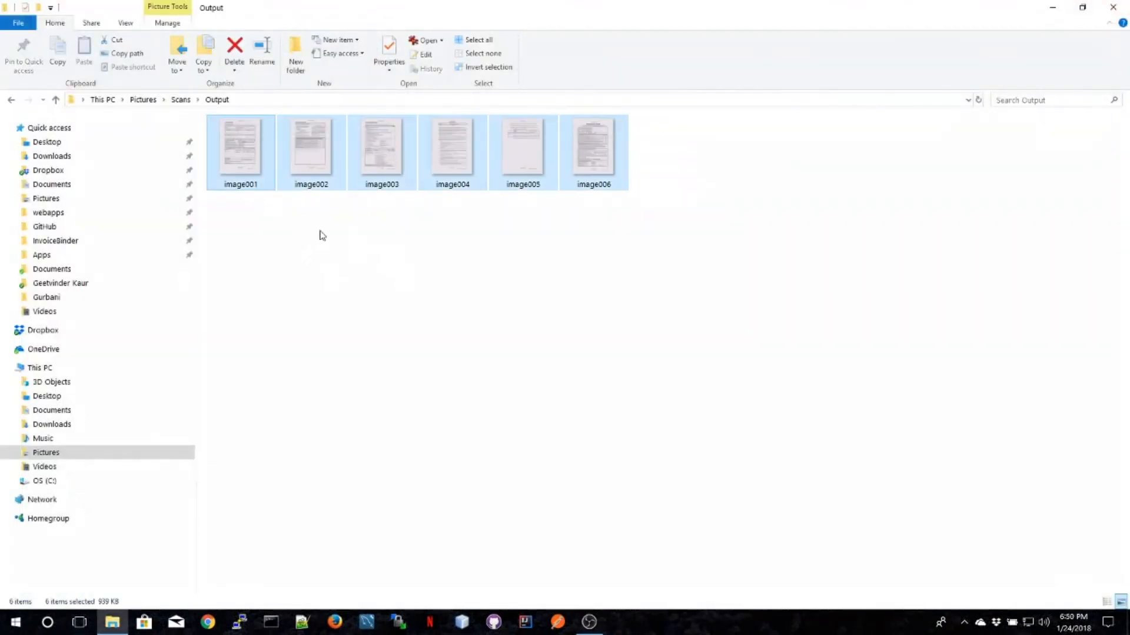
mouse_move(609, 221)
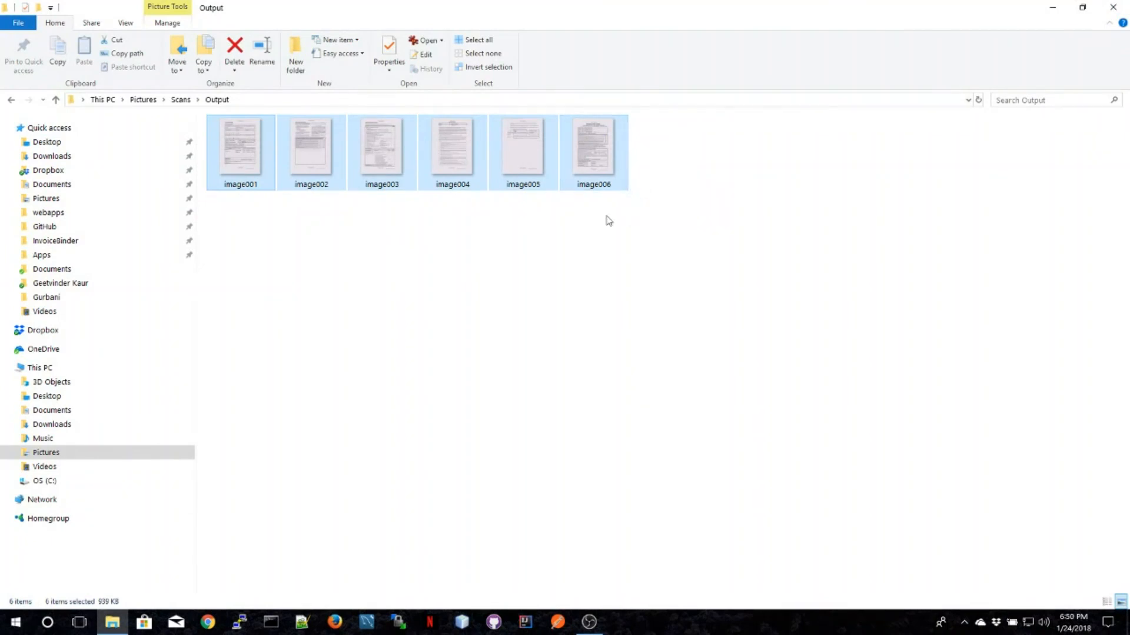